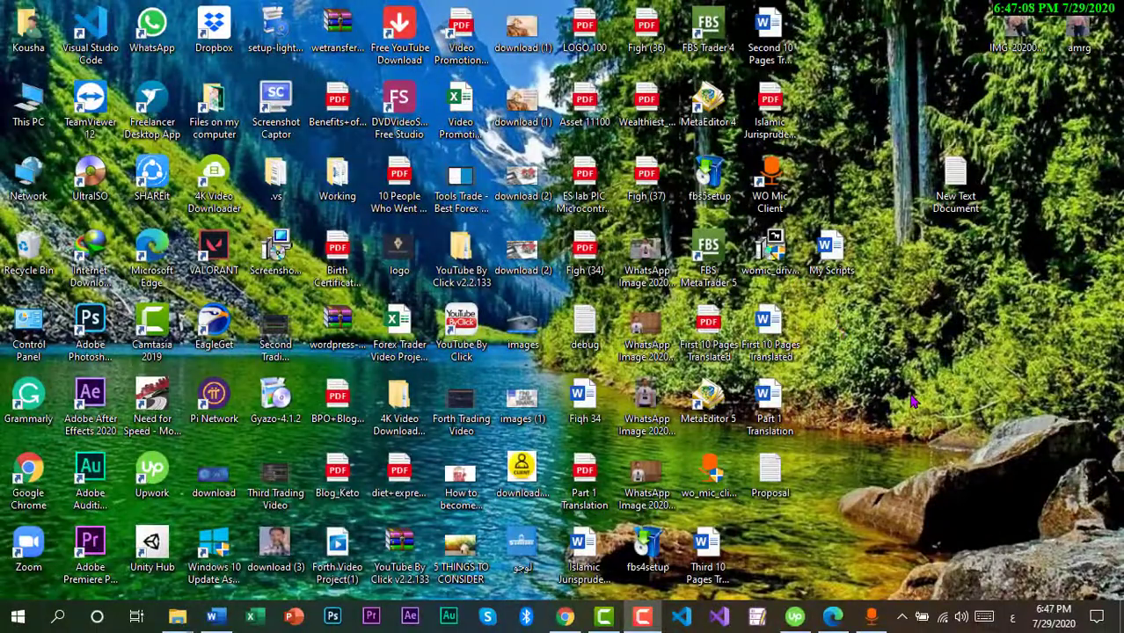
pyautogui.moveTo(939, 449)
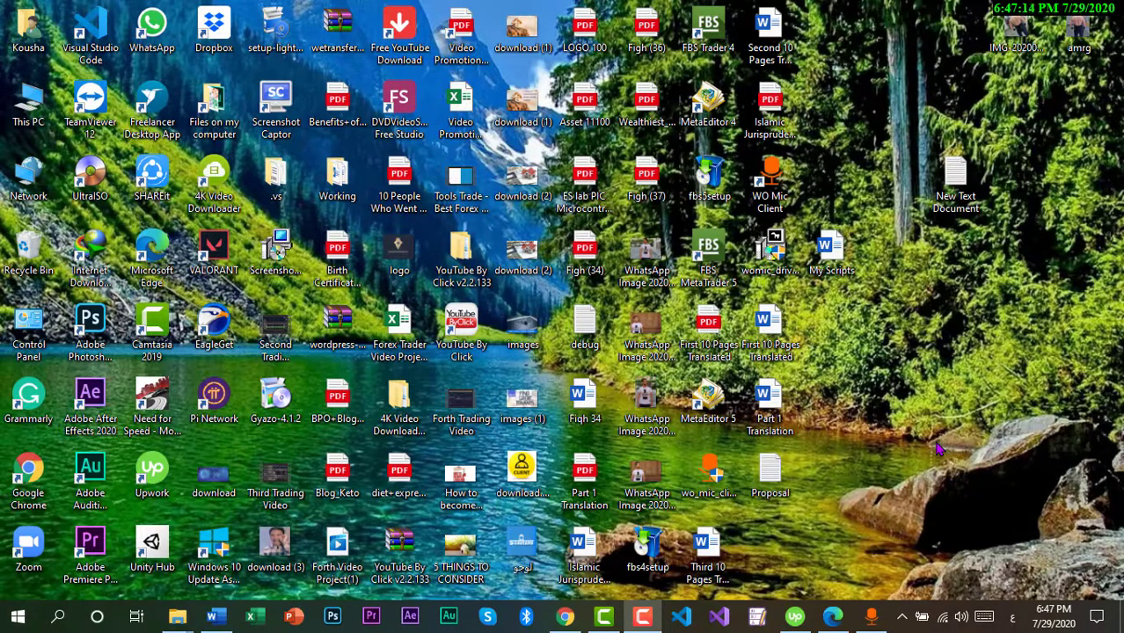
pyautogui.moveTo(565, 615)
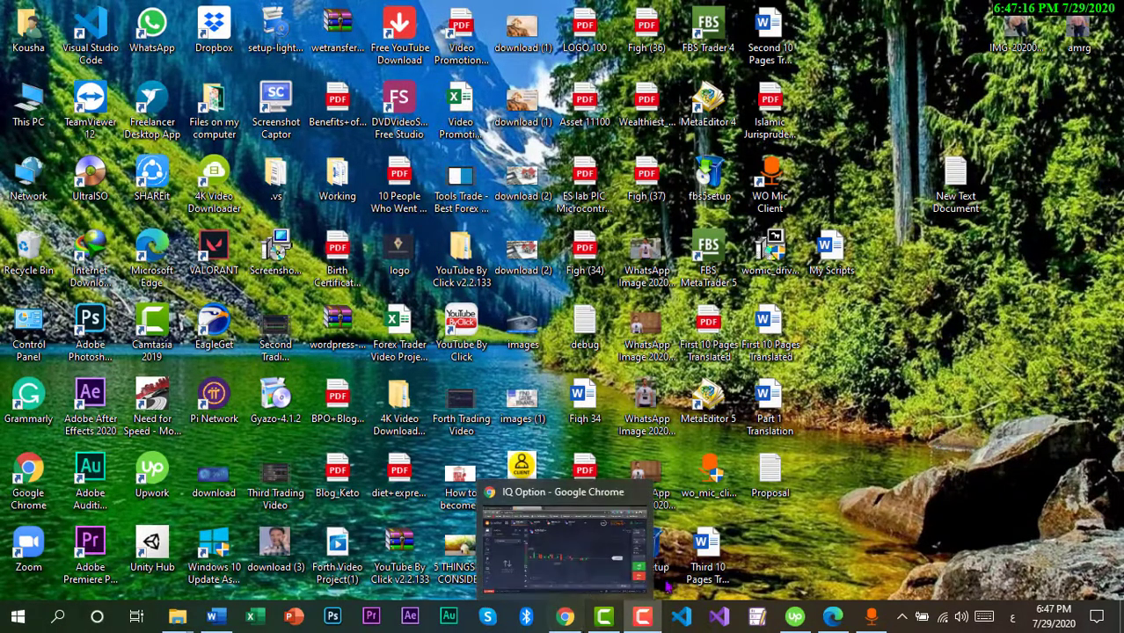
# Add a Gold asset chart from the Commodities list in IQ Option
pyautogui.click(563, 537)
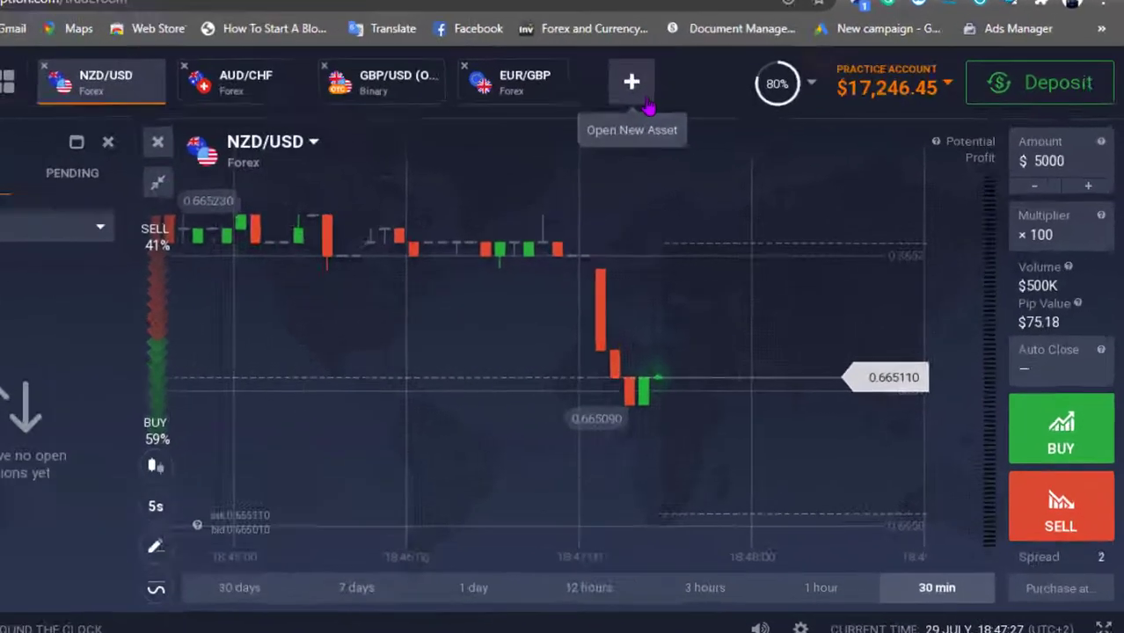
pyautogui.click(630, 83)
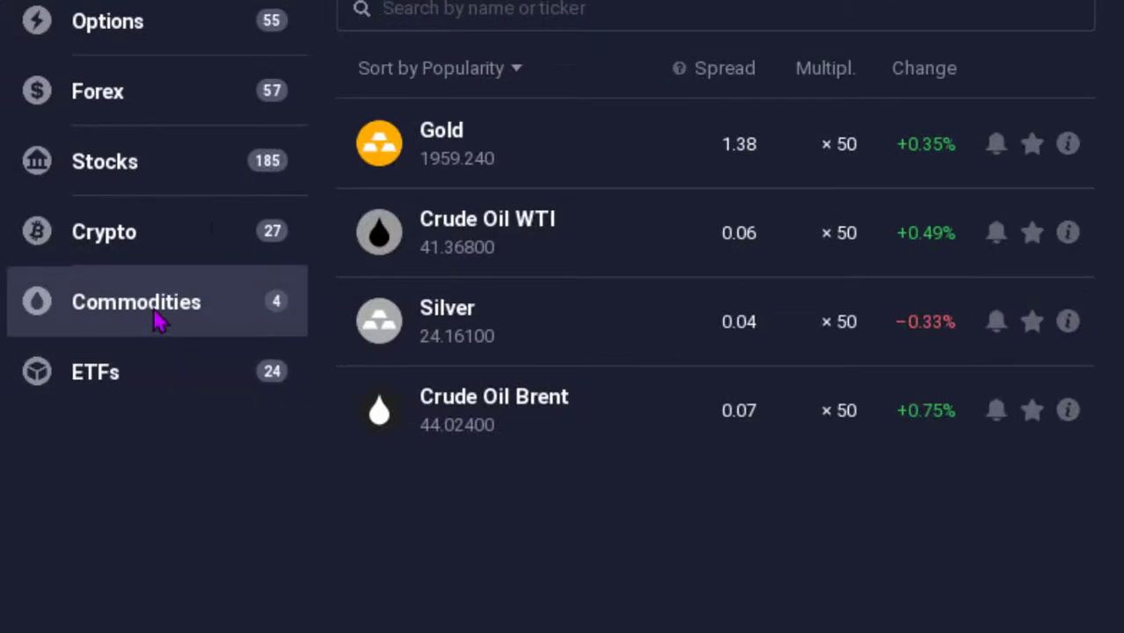
pyautogui.moveTo(380, 200)
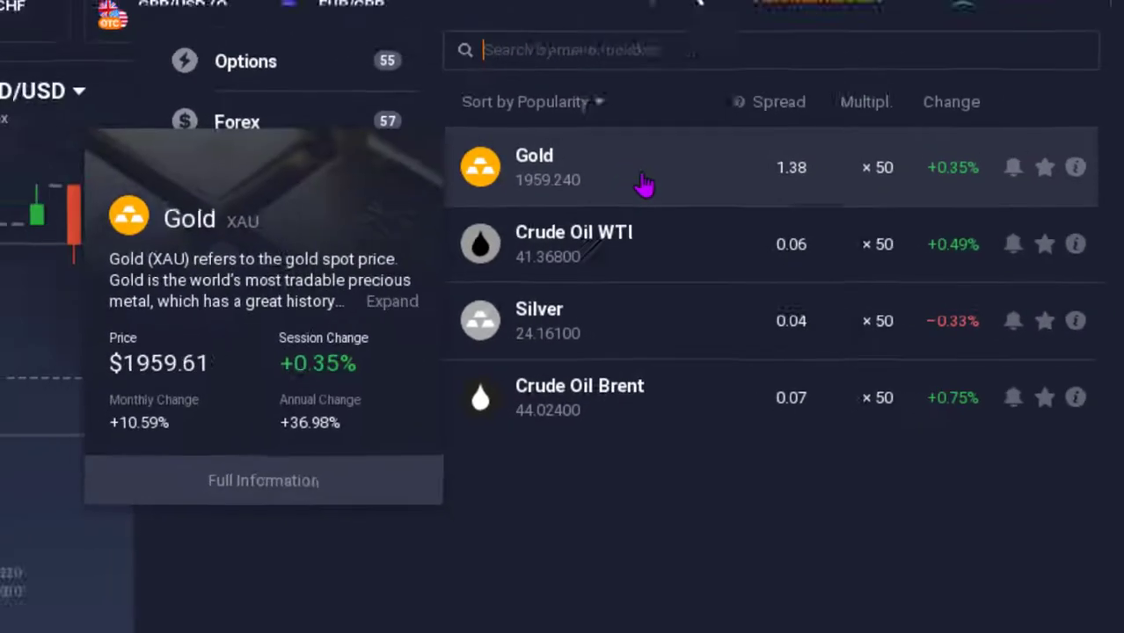
pyautogui.click(534, 167)
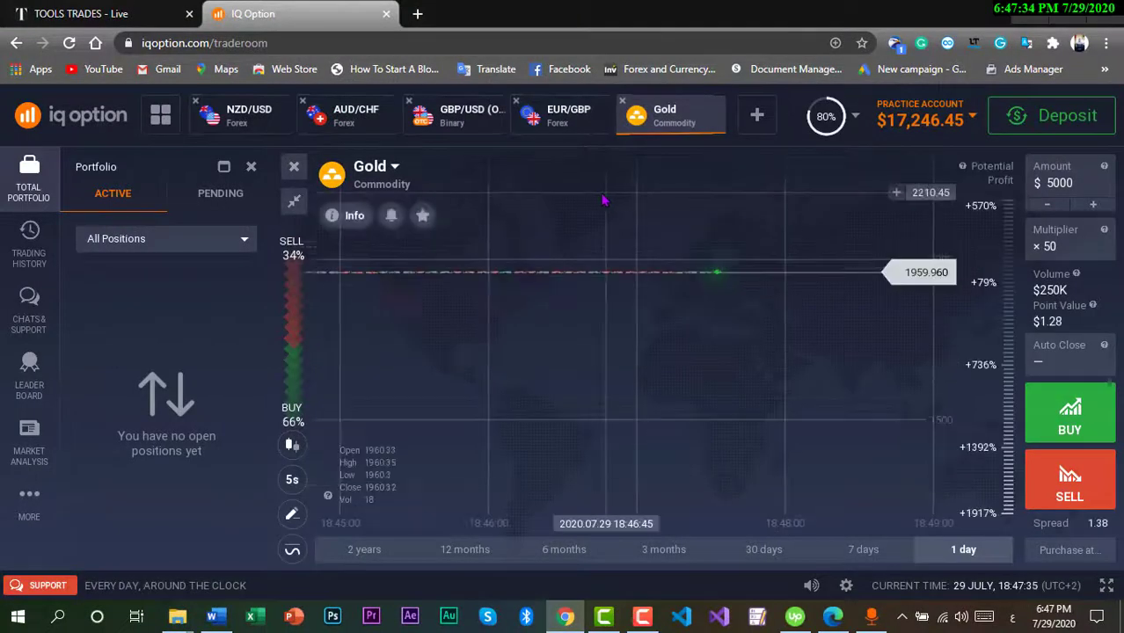
pyautogui.click(670, 116)
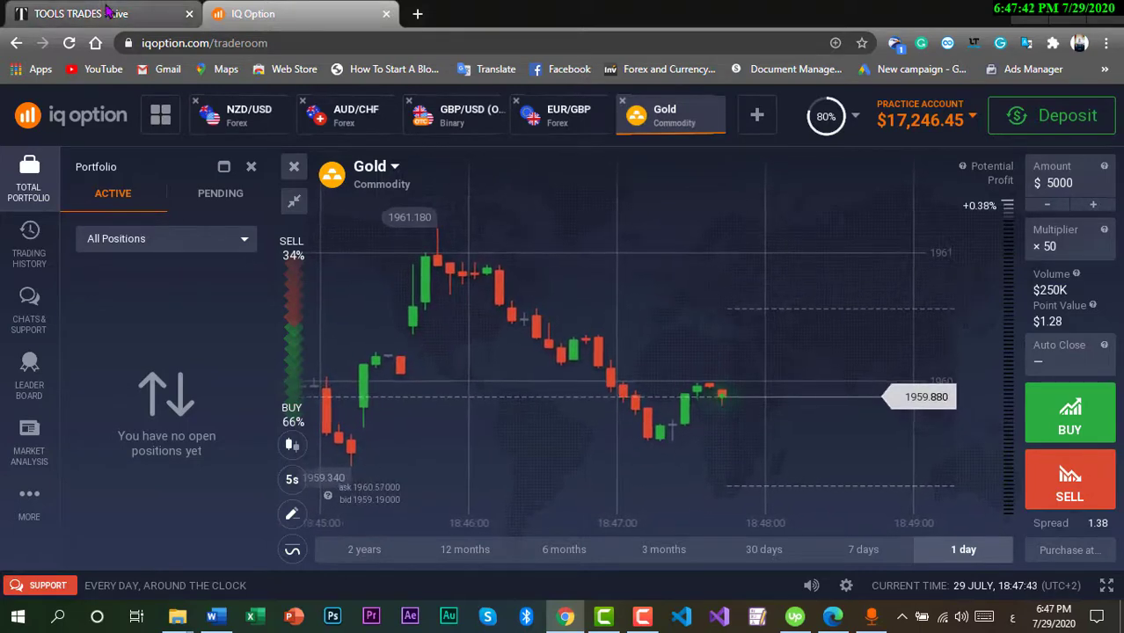
# Review the Gold sell signal's take profit 1954.3 and stop loss 1963.9 on Tools Trades
pyautogui.click(81, 14)
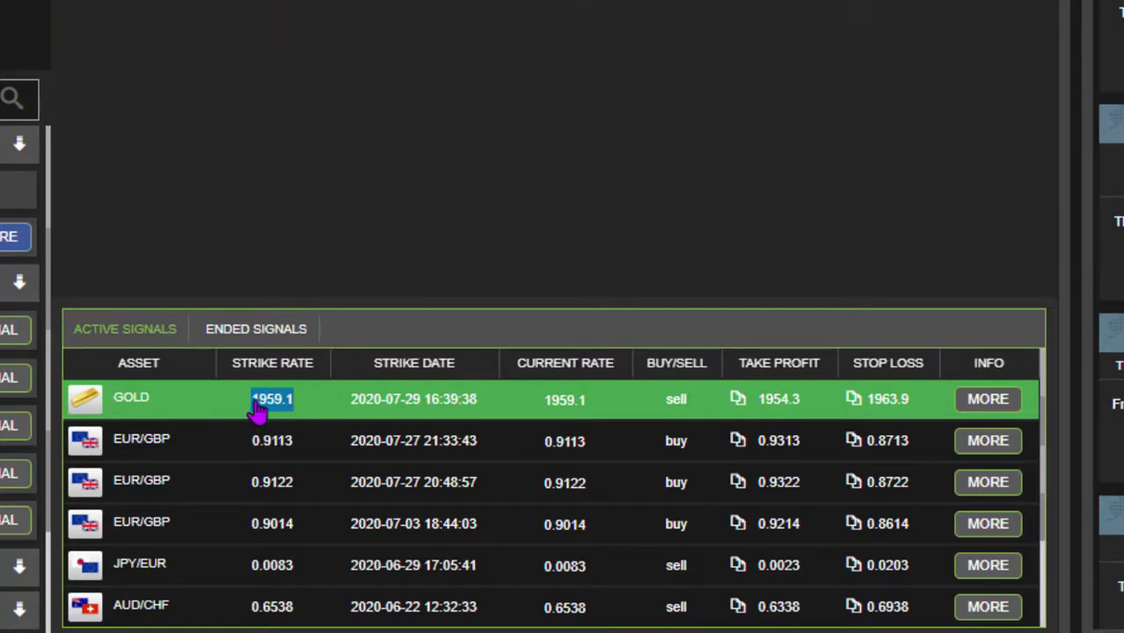
pyautogui.moveTo(330, 394)
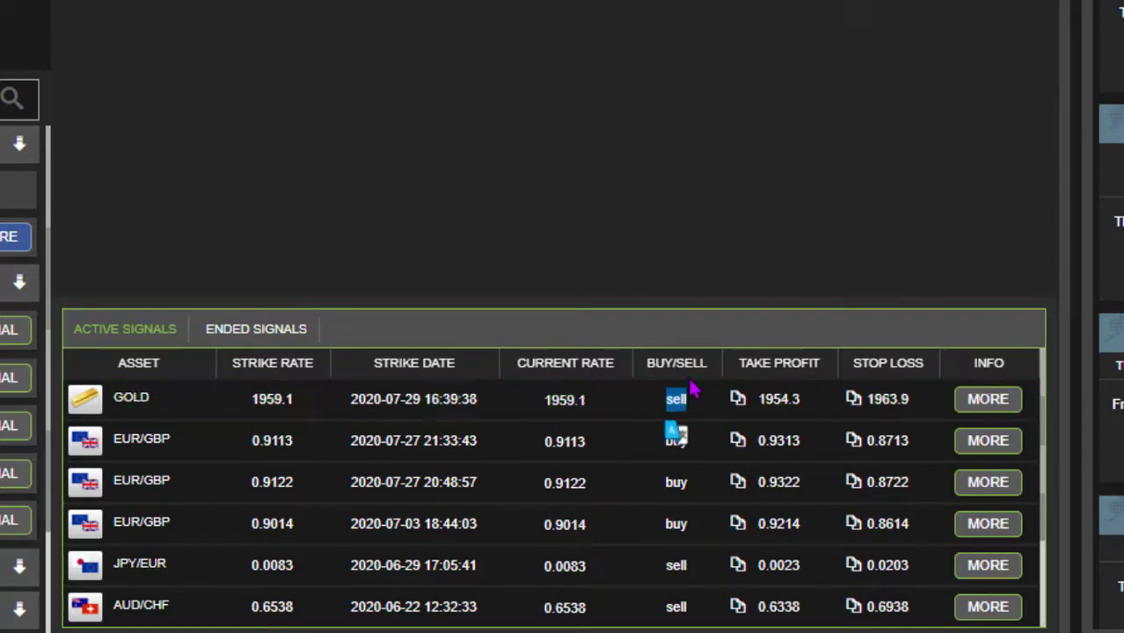
pyautogui.moveTo(647, 85)
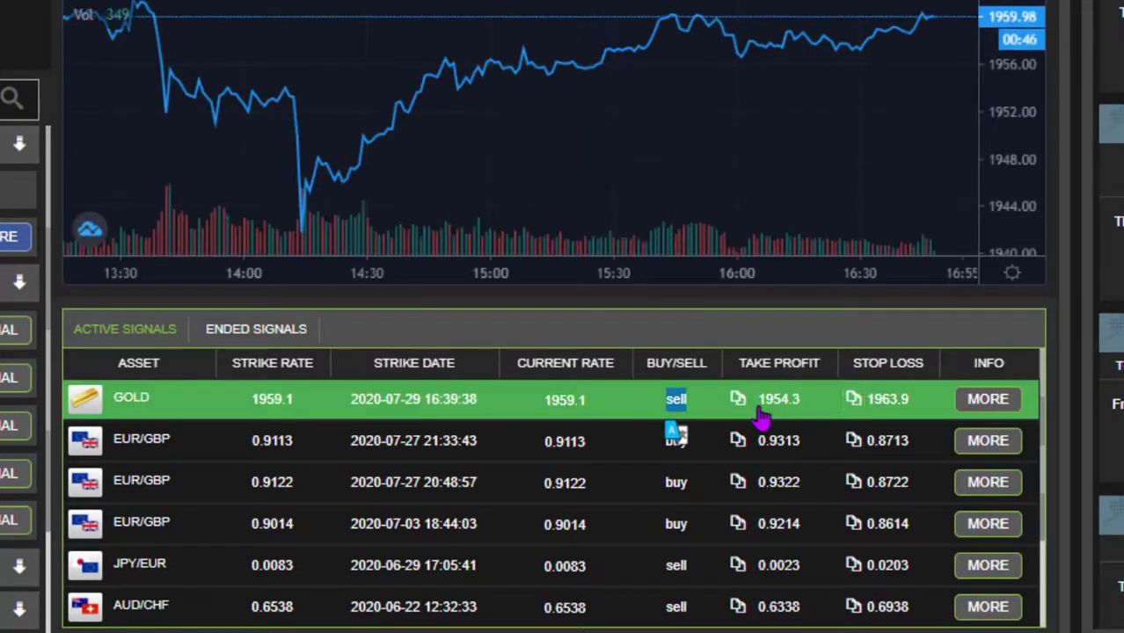
pyautogui.doubleClick(777, 397)
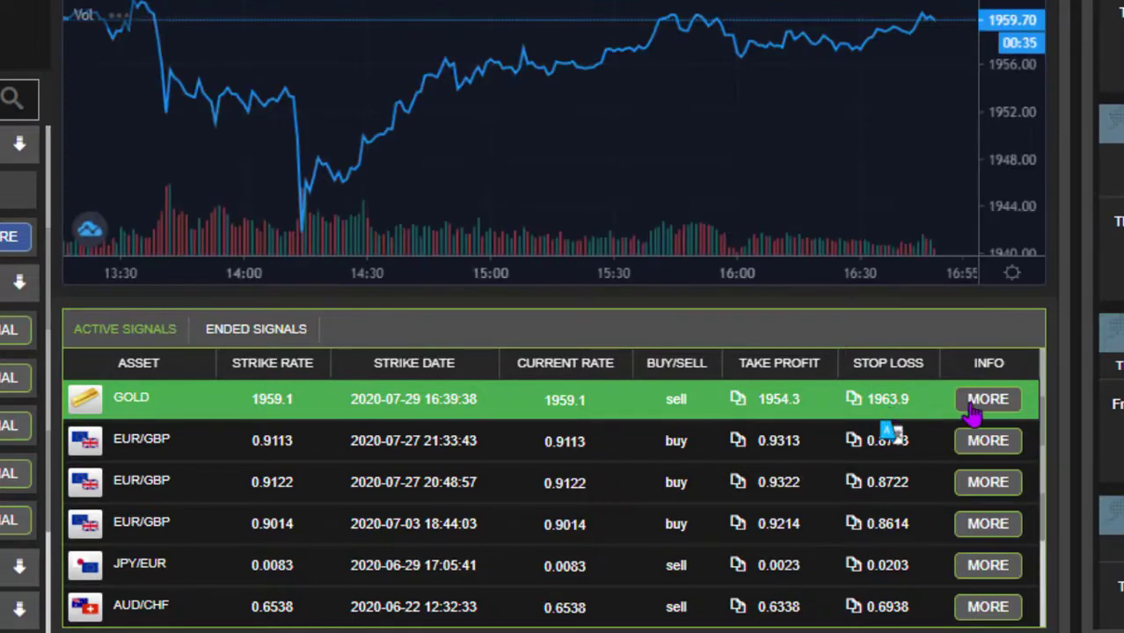
pyautogui.click(988, 398)
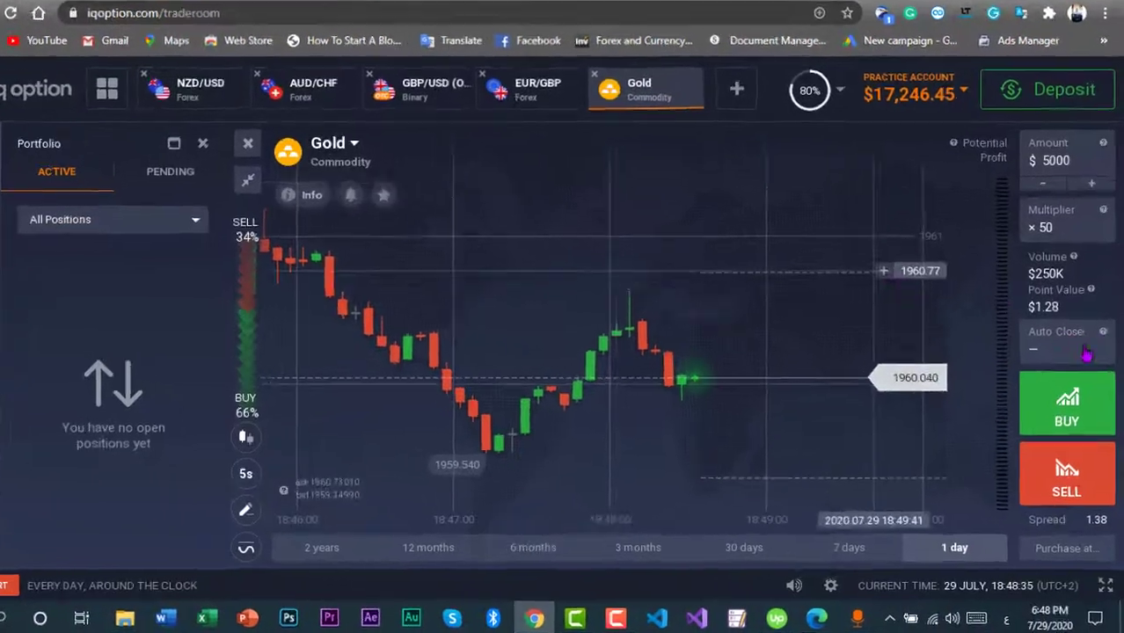
# Configure auto-close by Asset Price: take profit 1954.3 and stop loss 1963.9 for the Gold position
pyautogui.click(1066, 351)
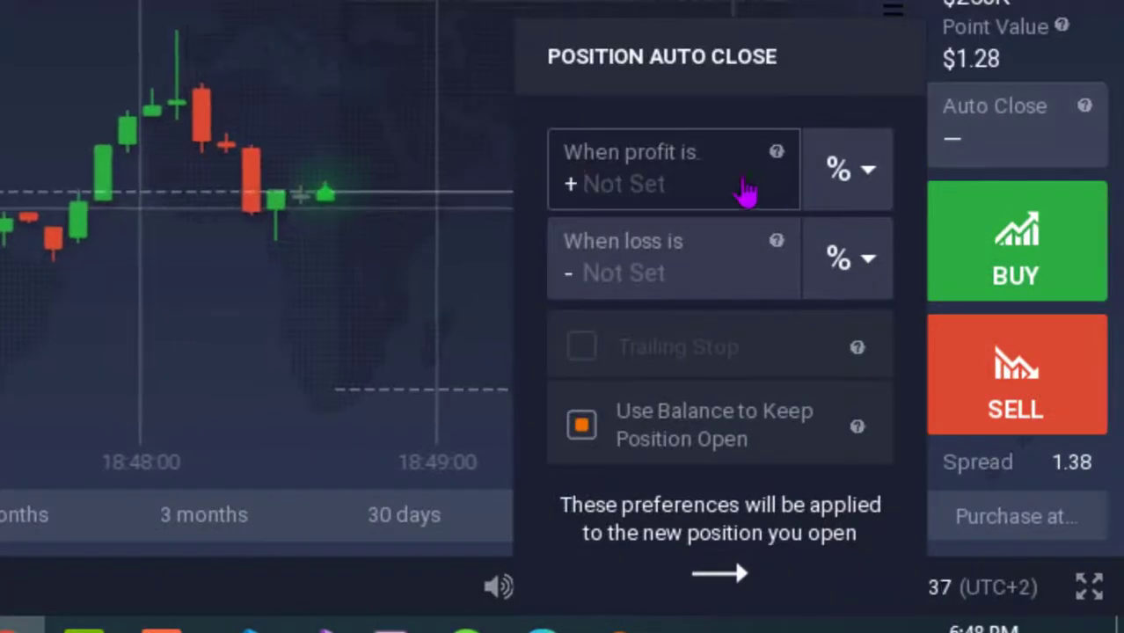
pyautogui.click(848, 169)
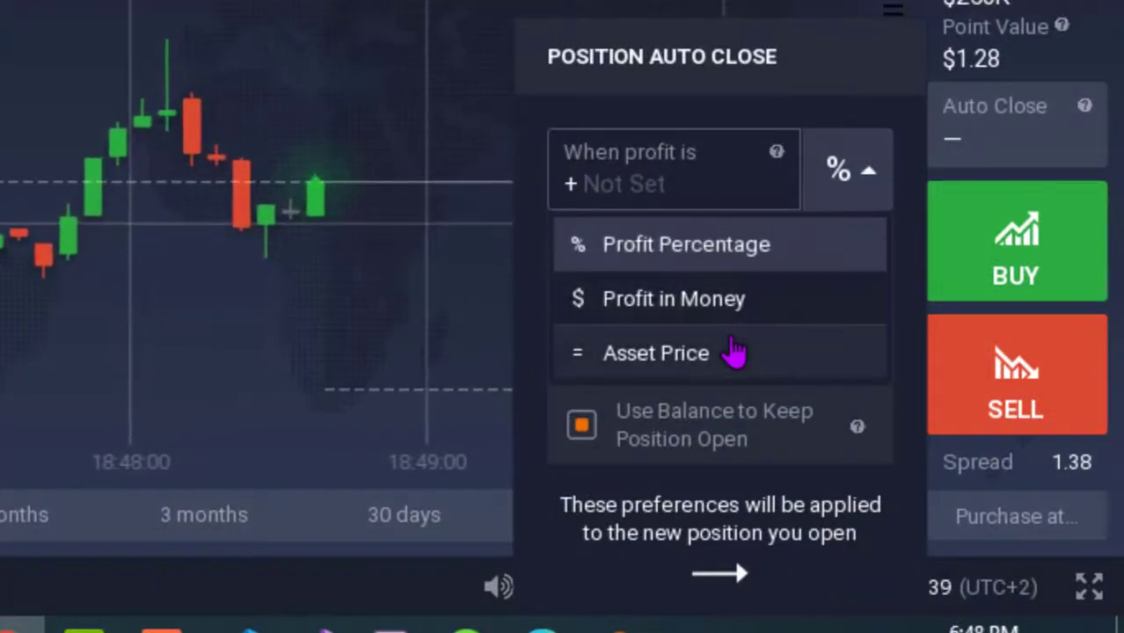
pyautogui.click(654, 351)
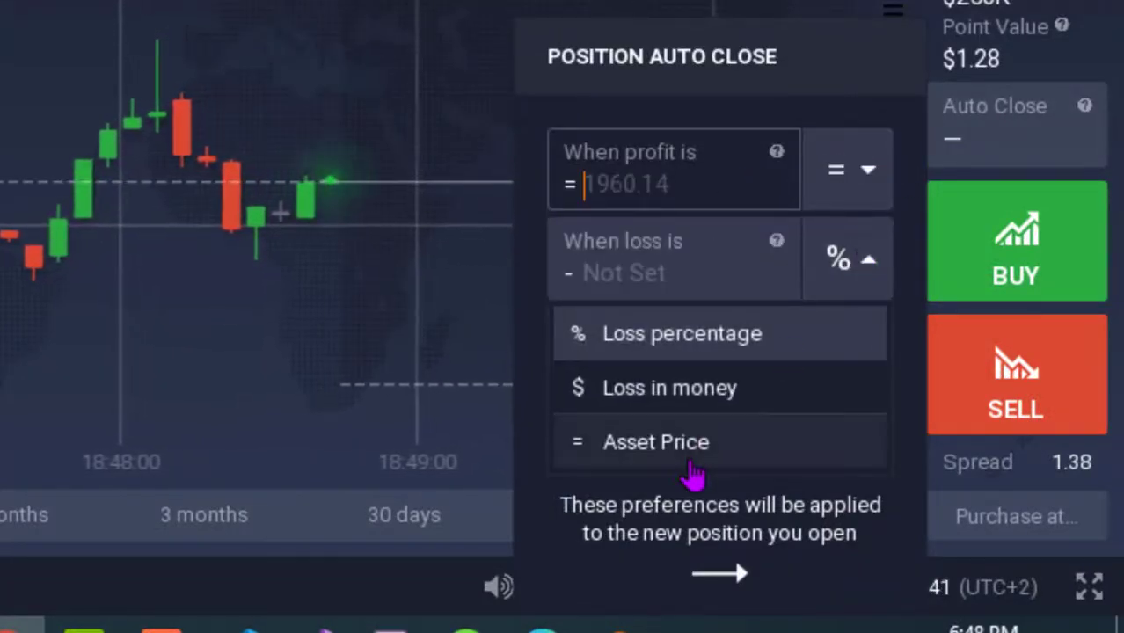
pyautogui.click(654, 441)
pyautogui.write('1963.9')
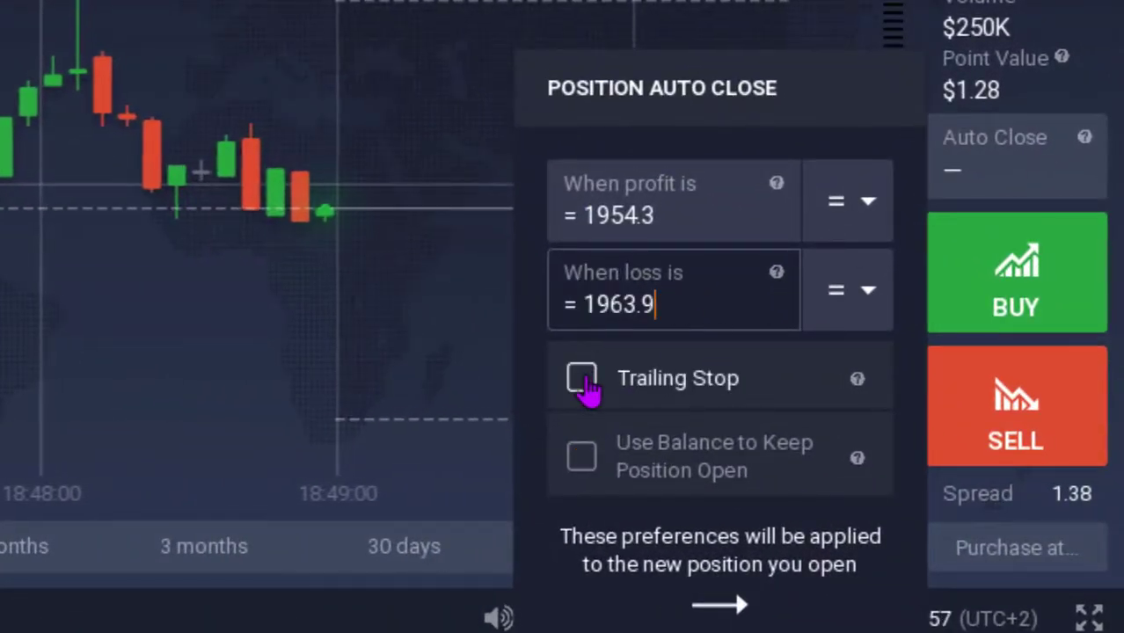
pyautogui.click(580, 377)
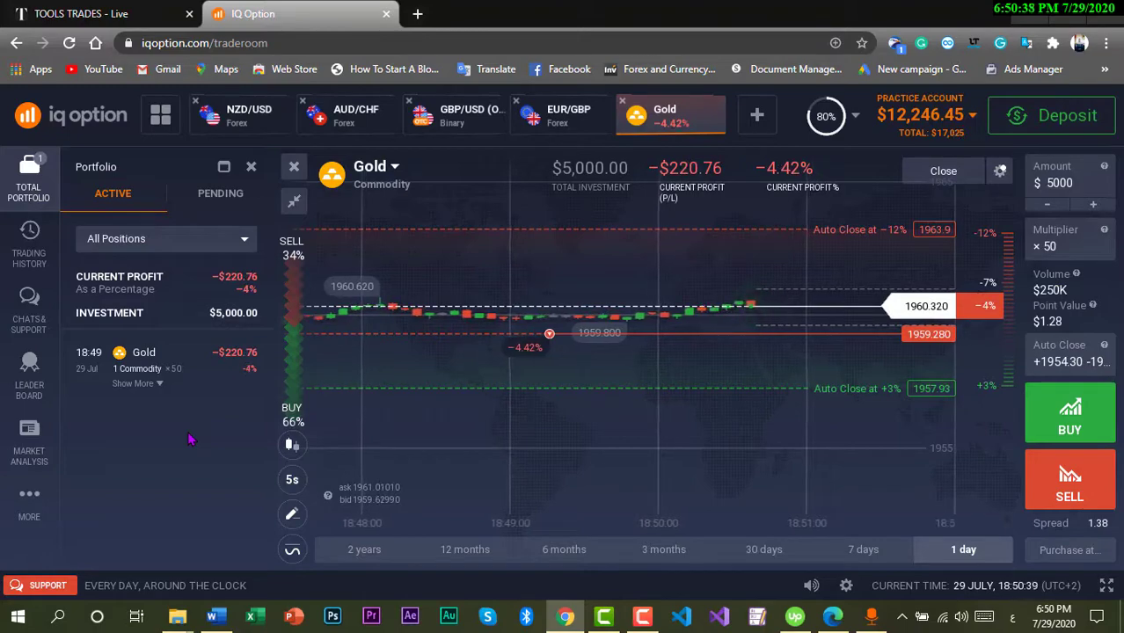
# View the trading history listing the closed Gold trade at +$213.18 profit
pyautogui.click(28, 243)
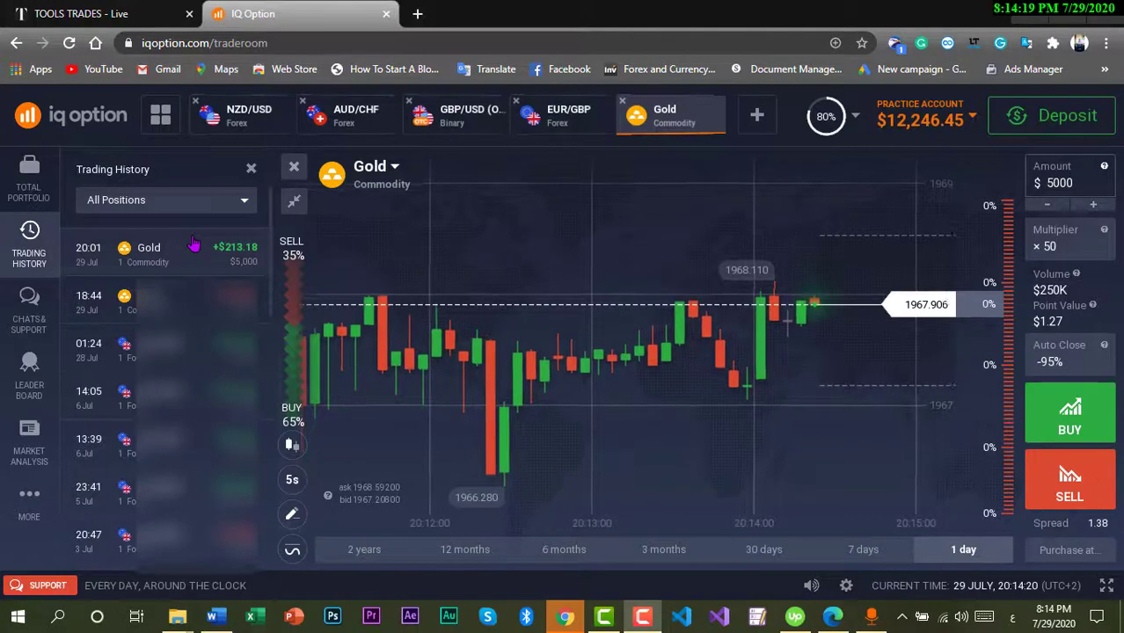
pyautogui.moveTo(414, 218)
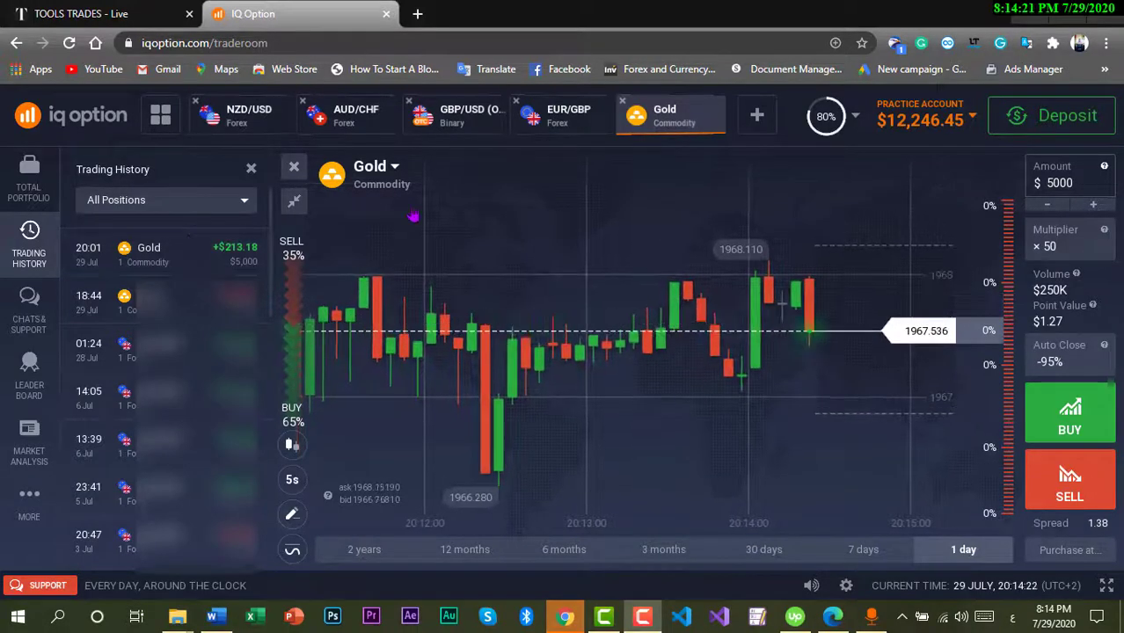